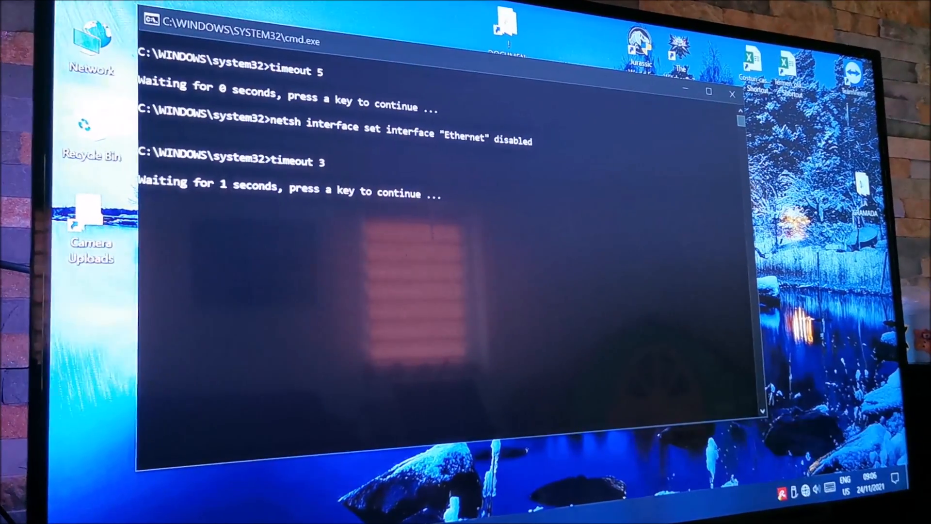
# Launch Task Scheduler from the Start menu after the Ethernet netsh script runs in cmd
pyautogui.click(731, 94)
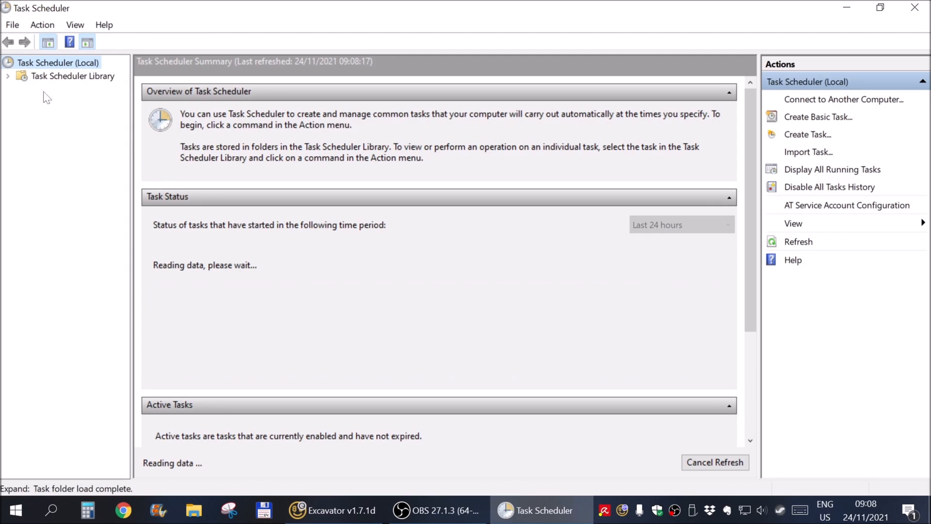
# In the Task Scheduler Library, select 'Reset network card' and bring up its Properties
pyautogui.click(73, 76)
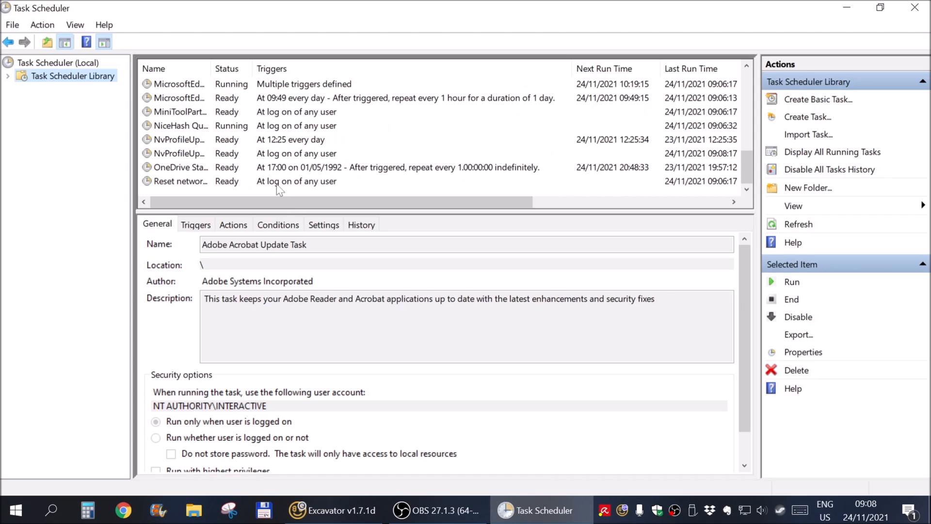
pyautogui.click(181, 182)
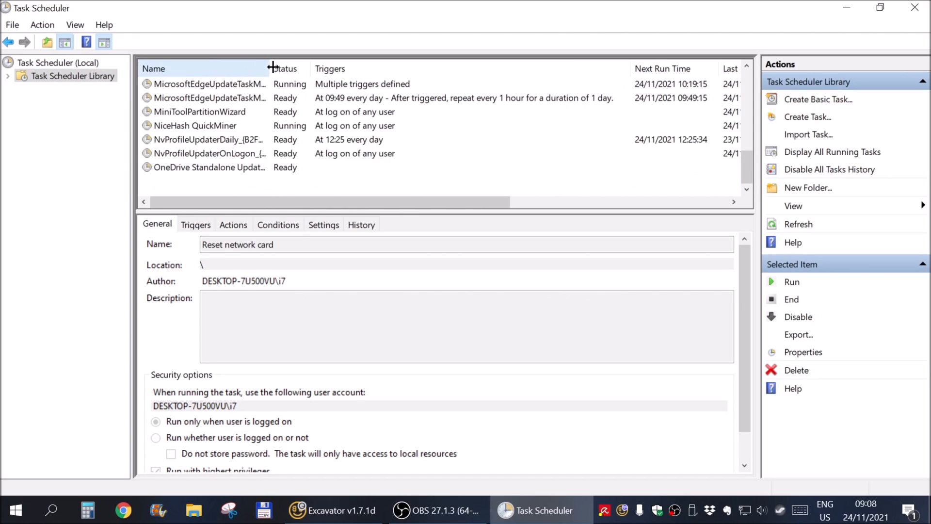
pyautogui.click(190, 182)
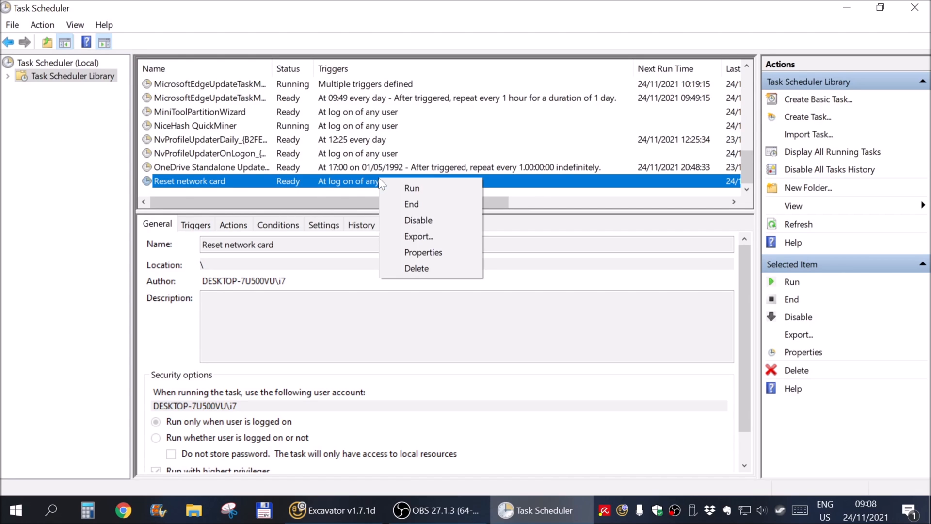
pyautogui.moveTo(418, 220)
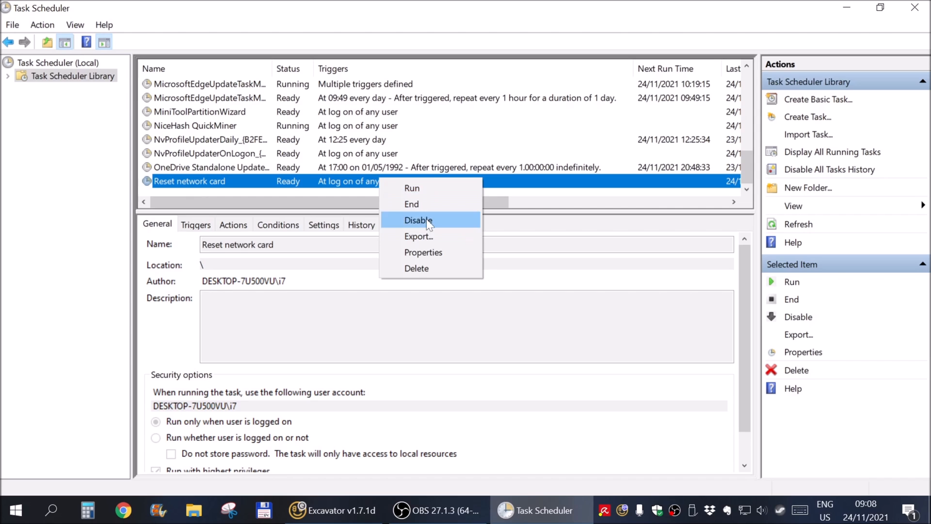
pyautogui.click(423, 252)
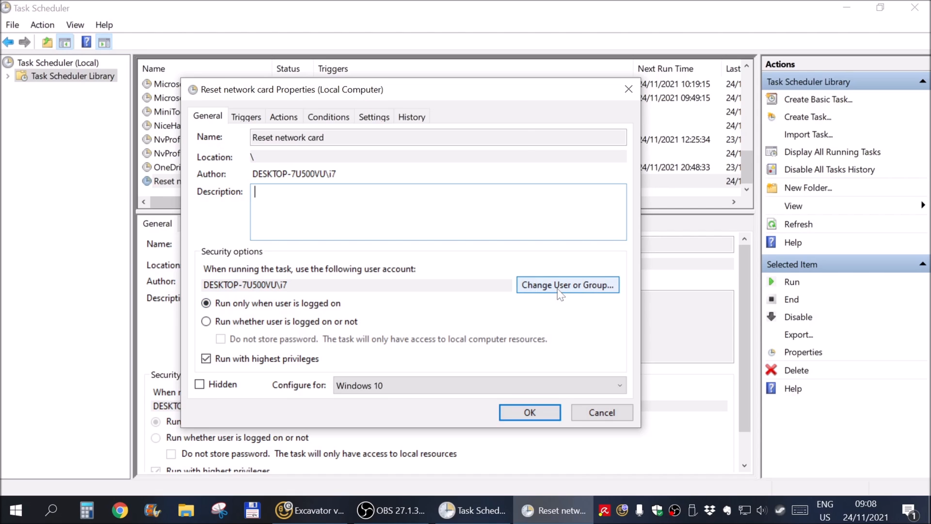
# Check the run-as account without changing it, then view the task's logon trigger and Actions
pyautogui.click(567, 284)
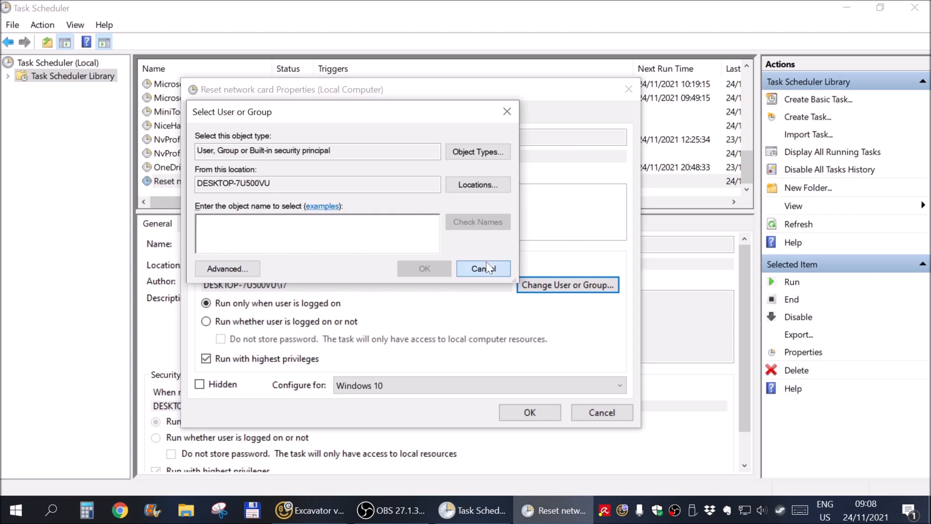
pyautogui.click(482, 268)
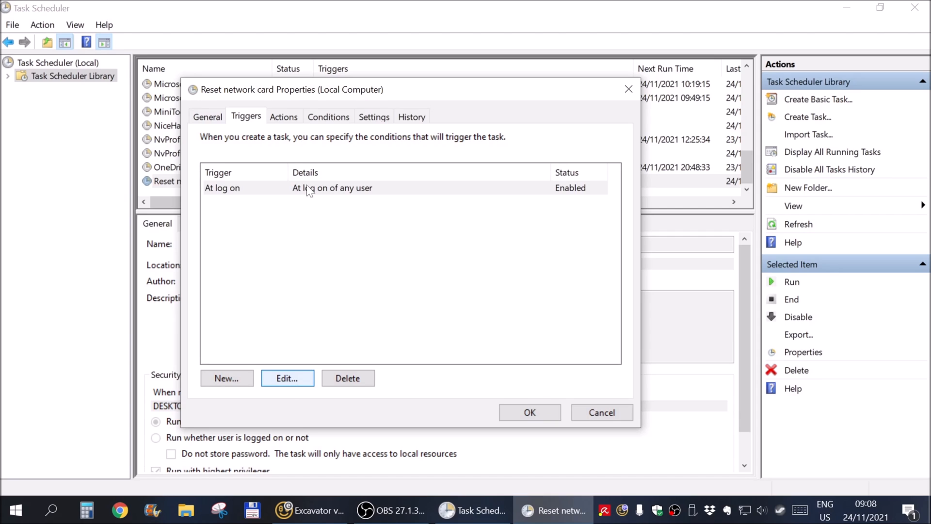
pyautogui.click(287, 378)
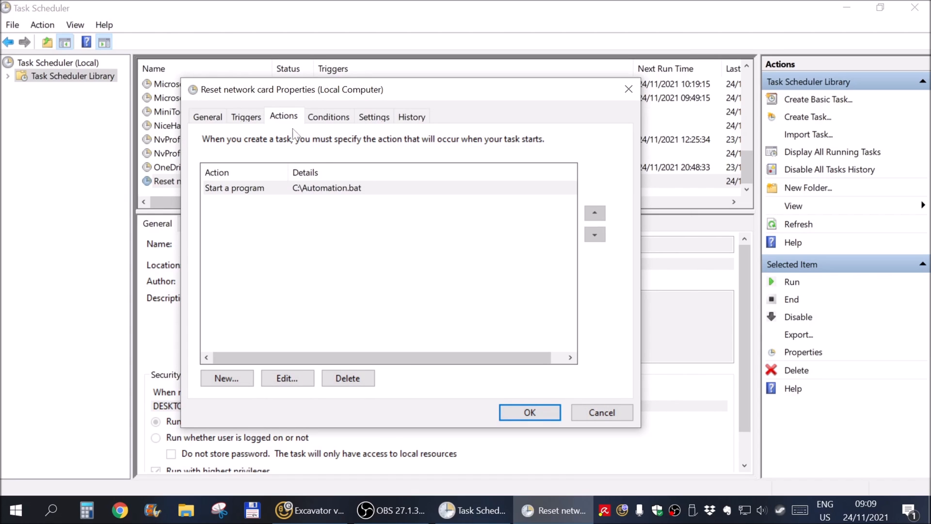
# Inspect the Start a program action running C:\Automation.bat, then view the task's Conditions
pyautogui.click(327, 187)
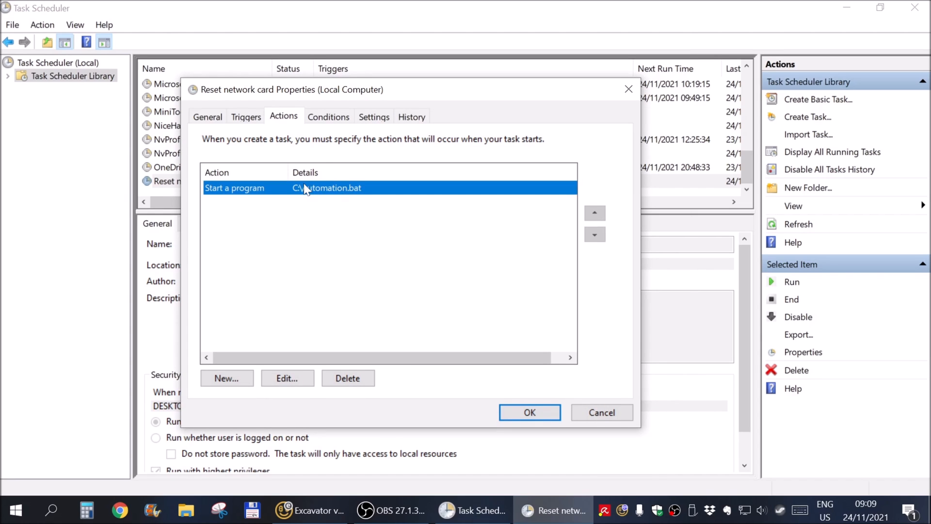
pyautogui.moveTo(324, 128)
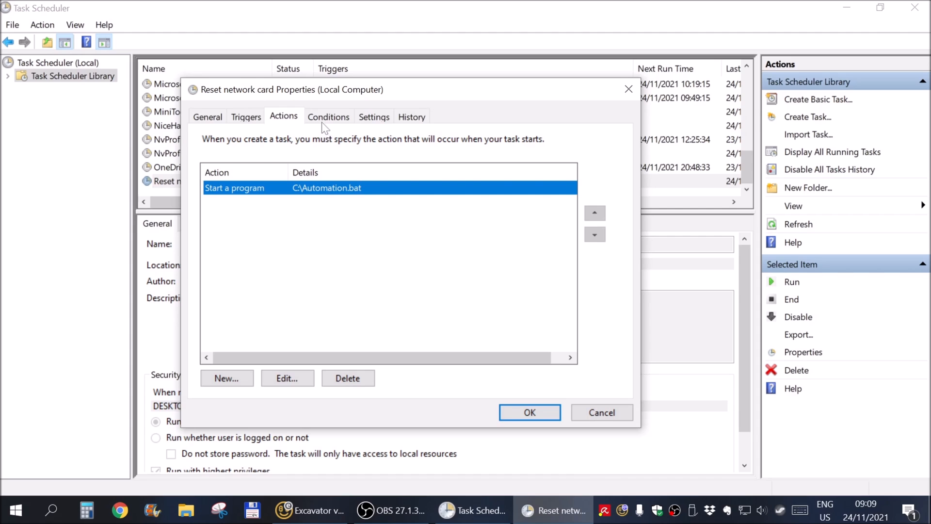
pyautogui.click(329, 116)
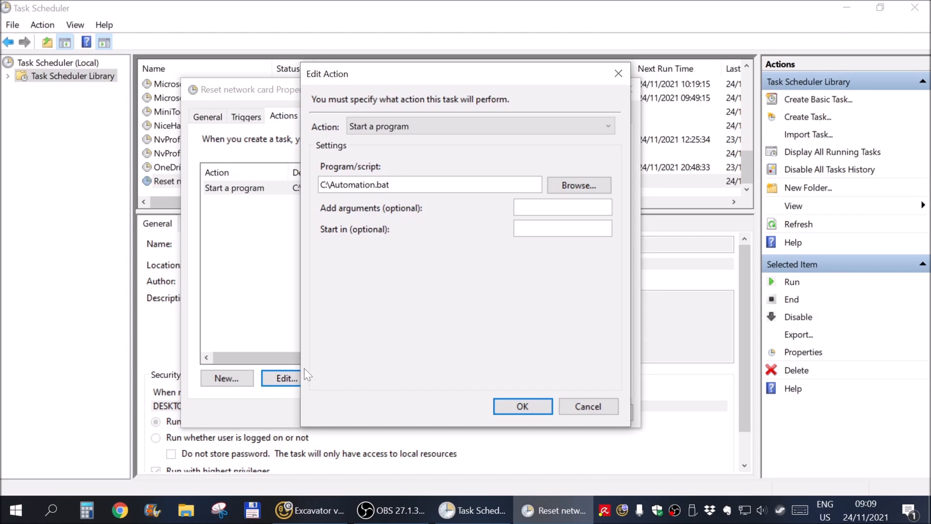
pyautogui.moveTo(445, 88)
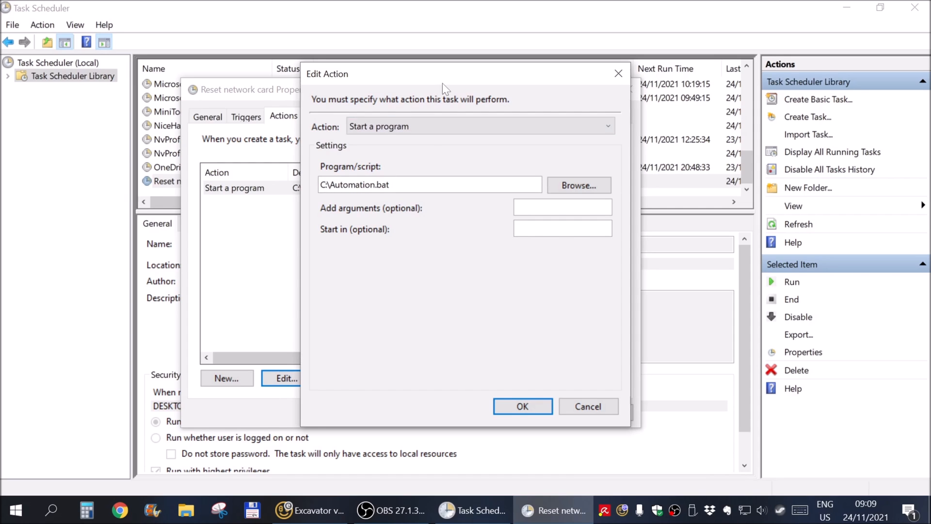
pyautogui.click(522, 406)
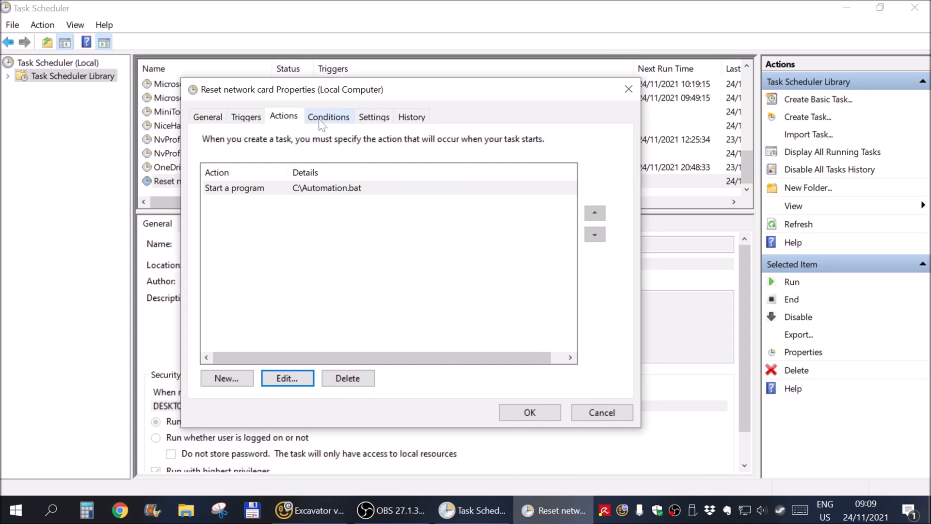
pyautogui.click(329, 116)
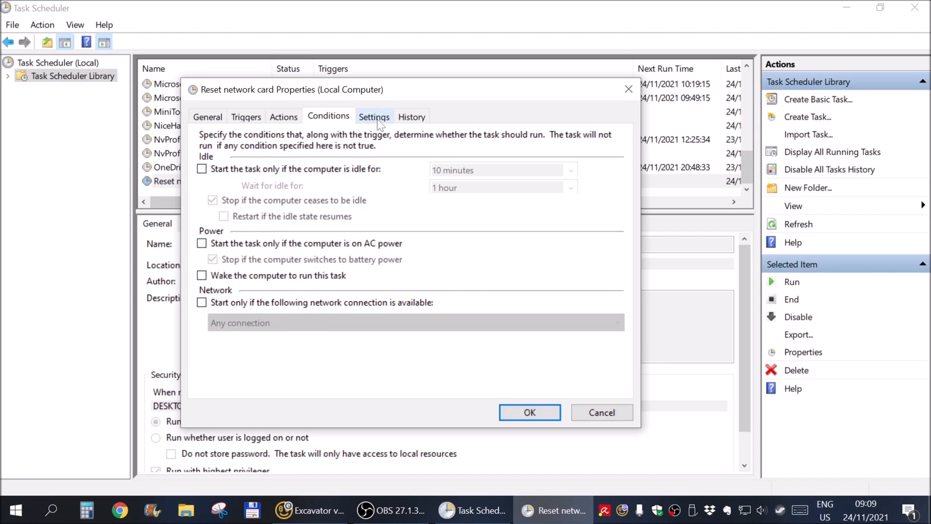
# Review the task's Settings and run History, then close its properties with Cancel
pyautogui.click(374, 117)
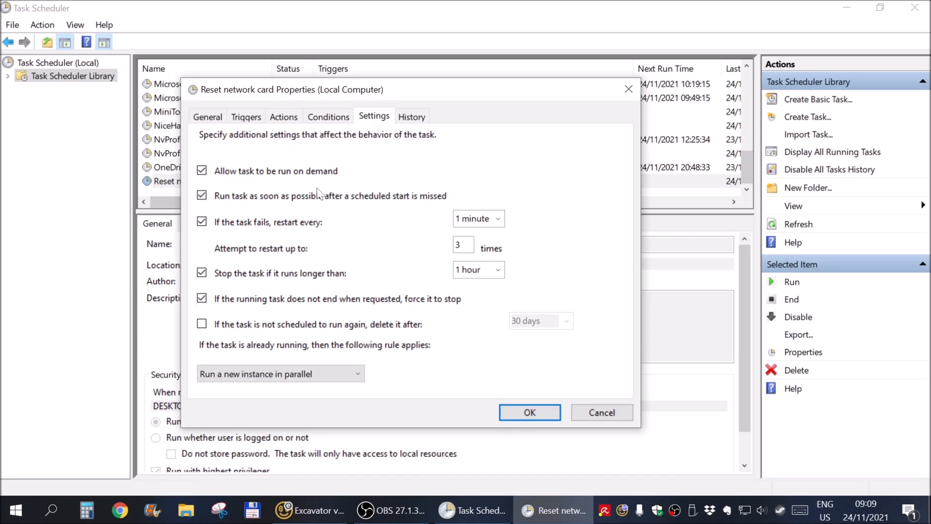
pyautogui.moveTo(329, 322)
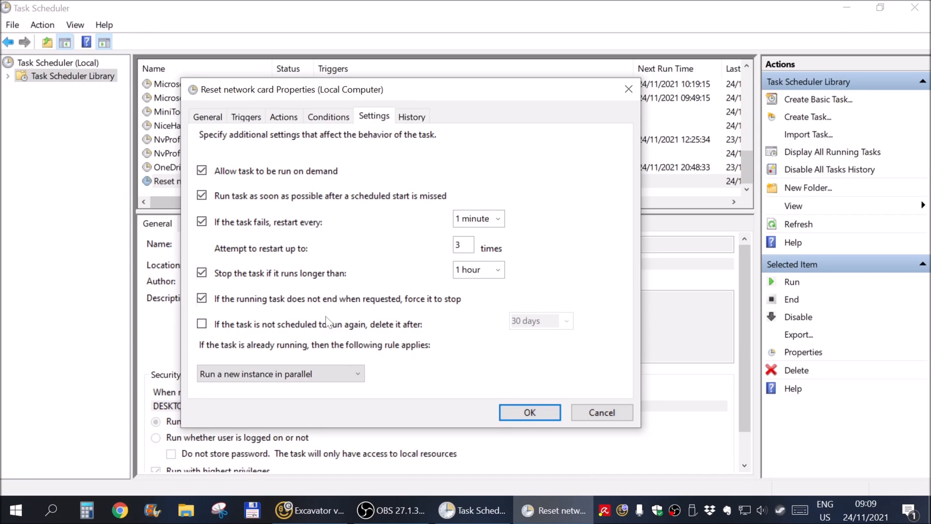
pyautogui.moveTo(372, 191)
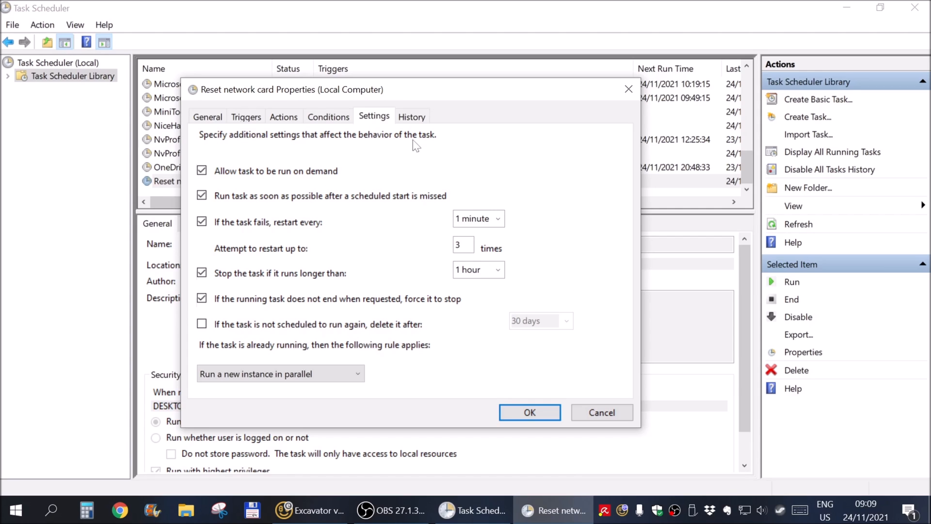
pyautogui.click(411, 116)
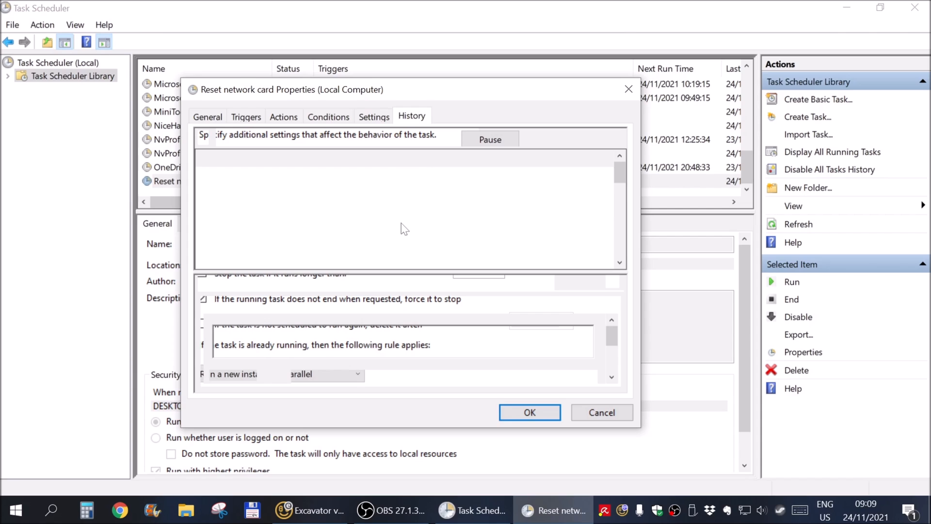
pyautogui.moveTo(395, 135)
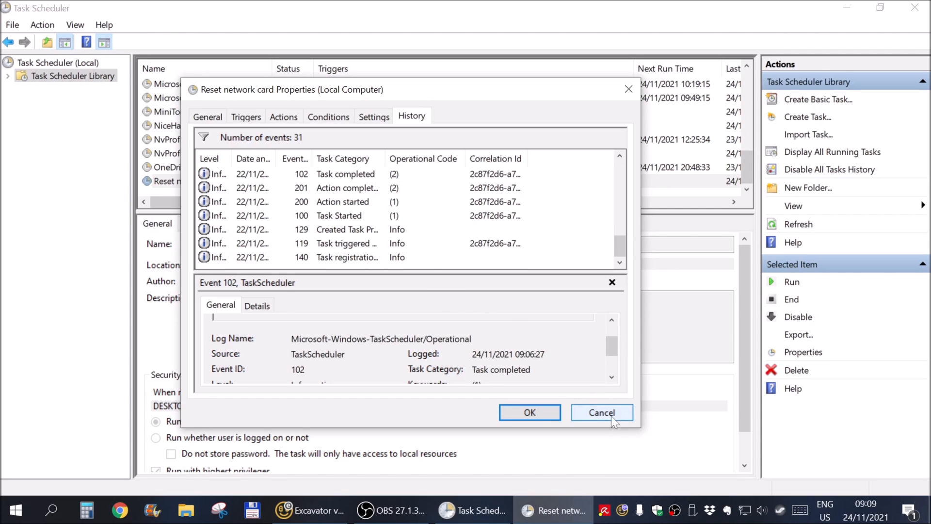
pyautogui.click(601, 412)
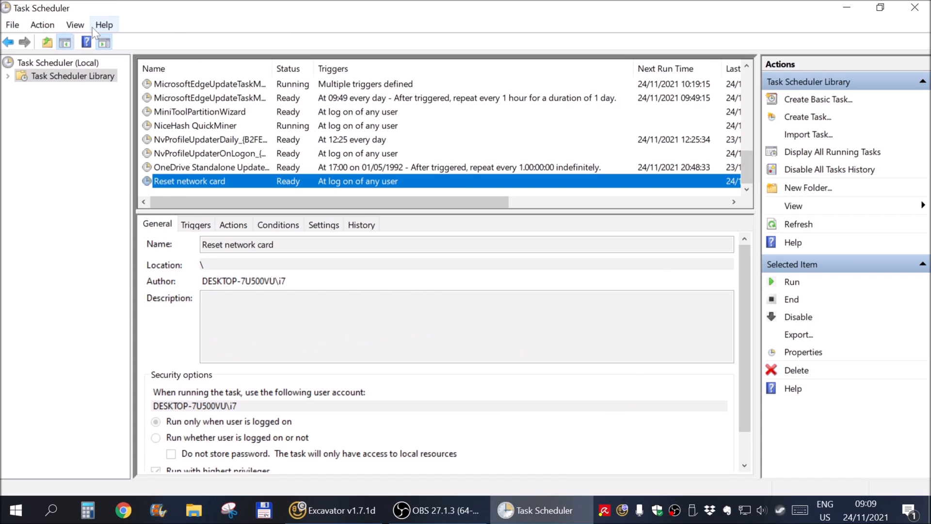
pyautogui.click(75, 24)
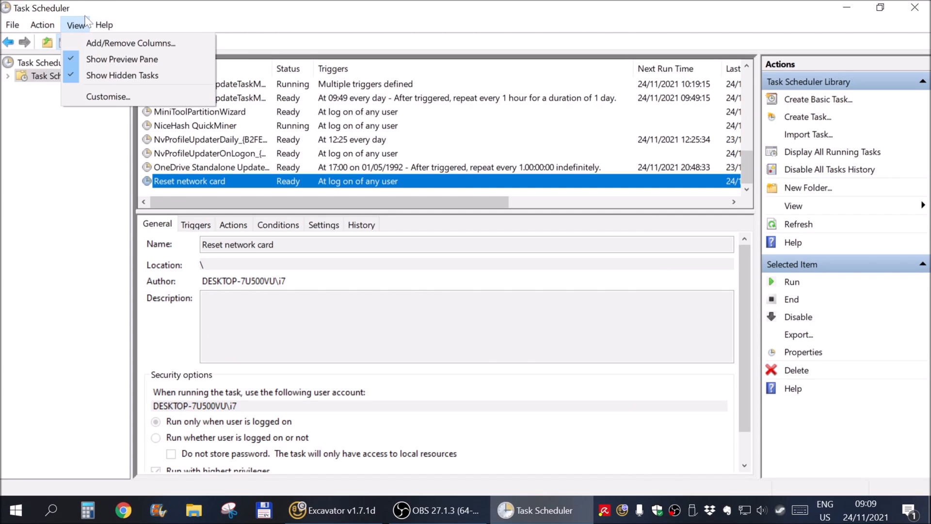
pyautogui.click(104, 25)
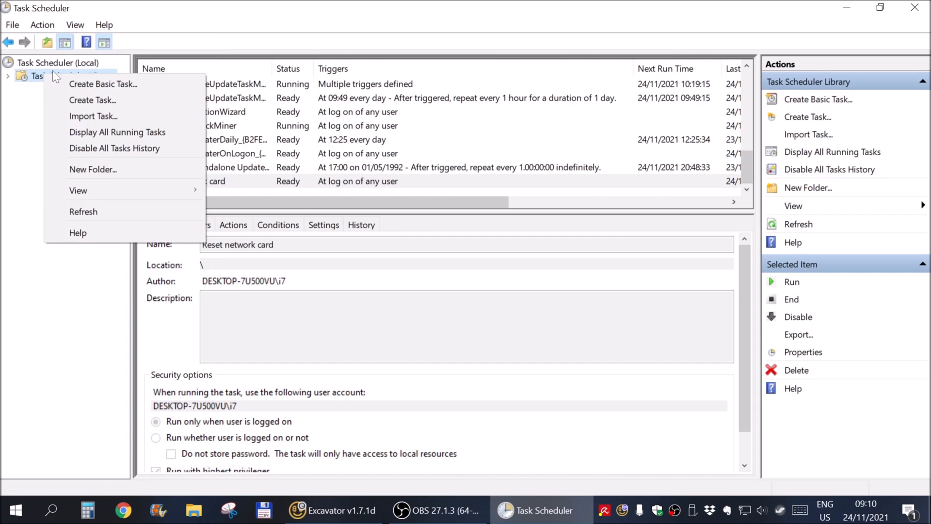
pyautogui.moveTo(78, 190)
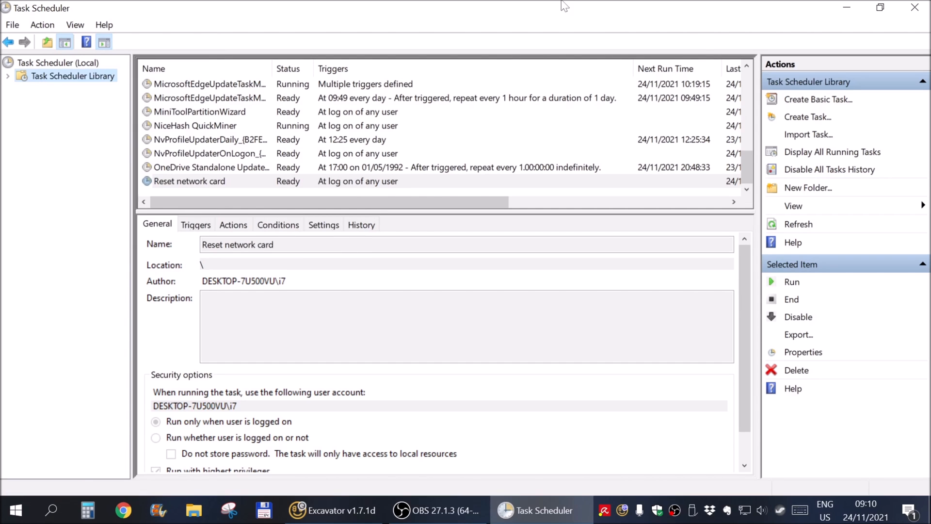
pyautogui.moveTo(829, 169)
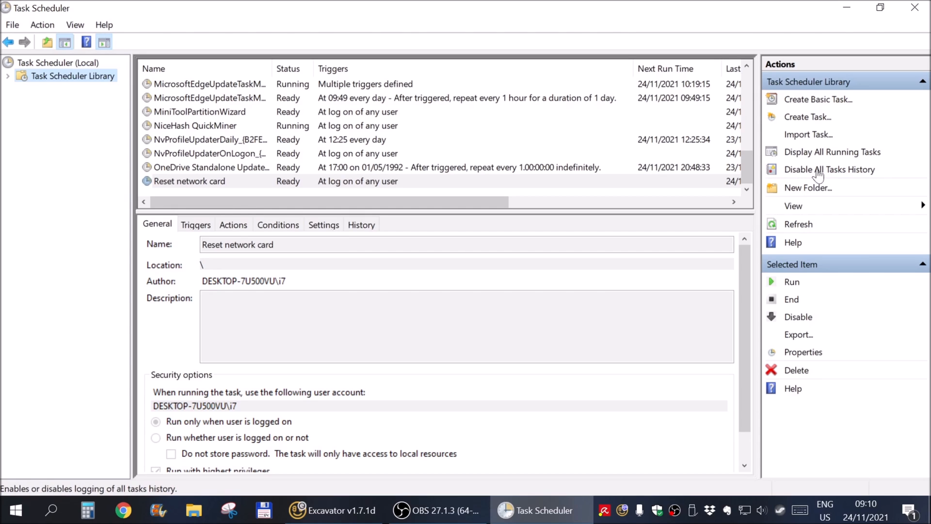
pyautogui.moveTo(803, 179)
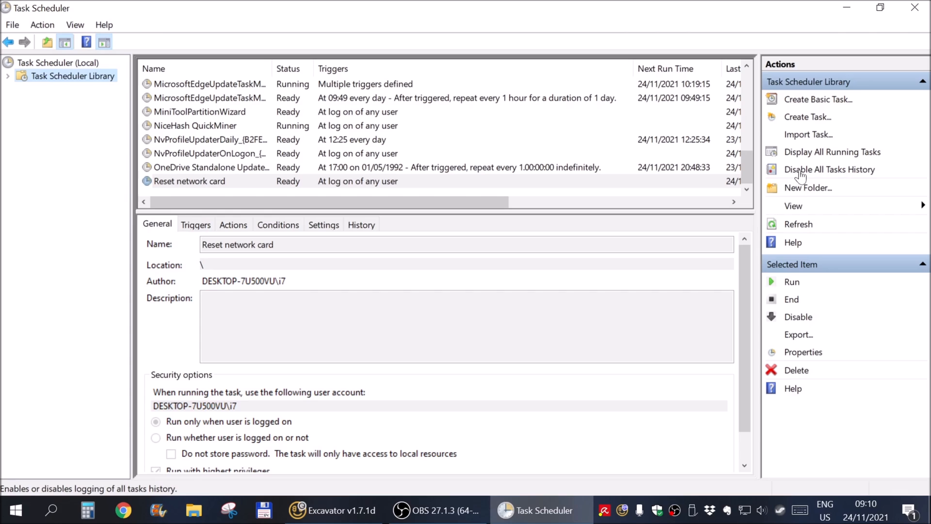
pyautogui.moveTo(834, 172)
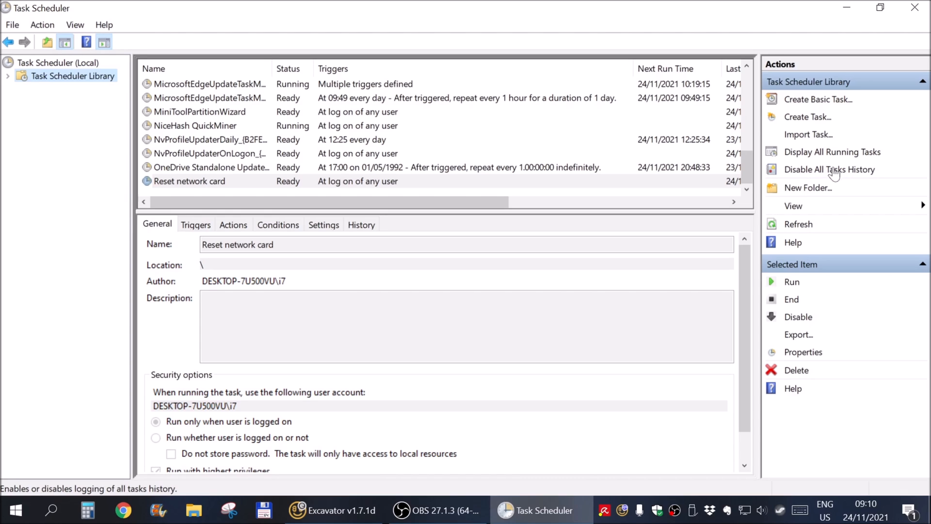
pyautogui.moveTo(791, 177)
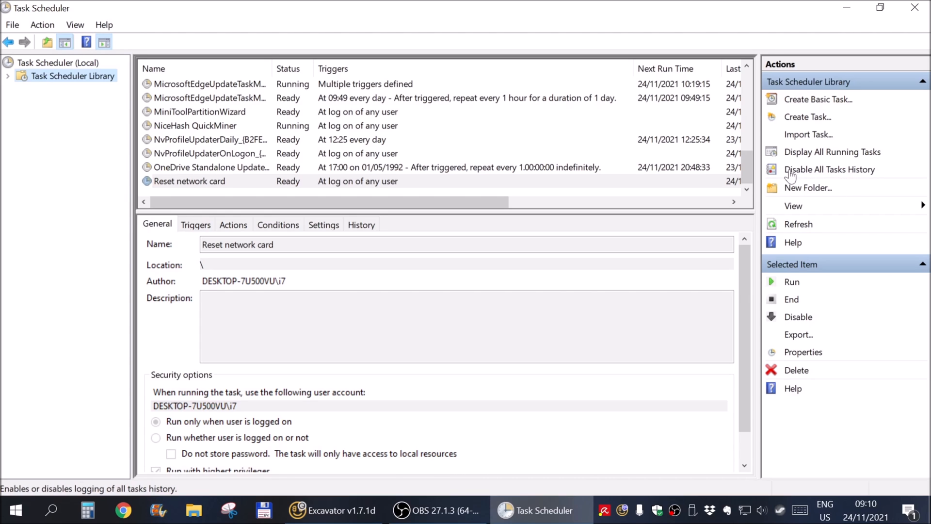
pyautogui.moveTo(824, 179)
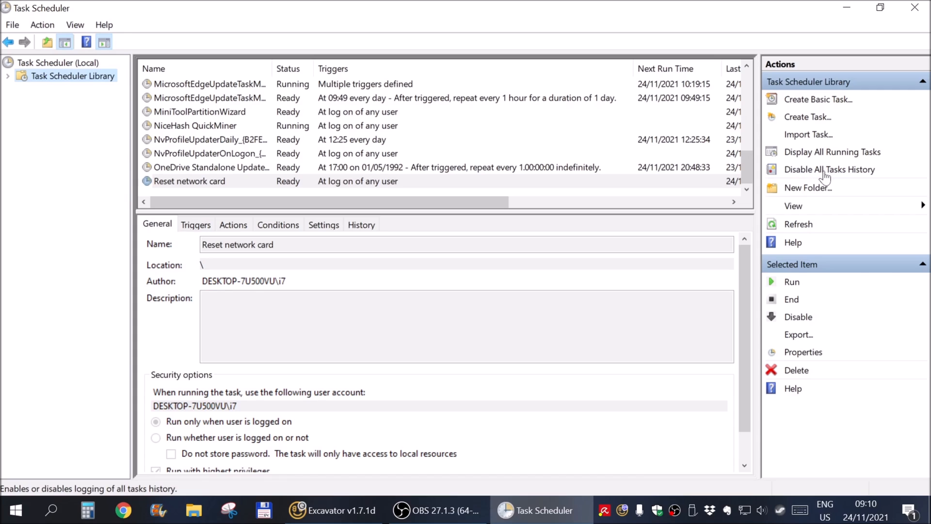
pyautogui.moveTo(823, 176)
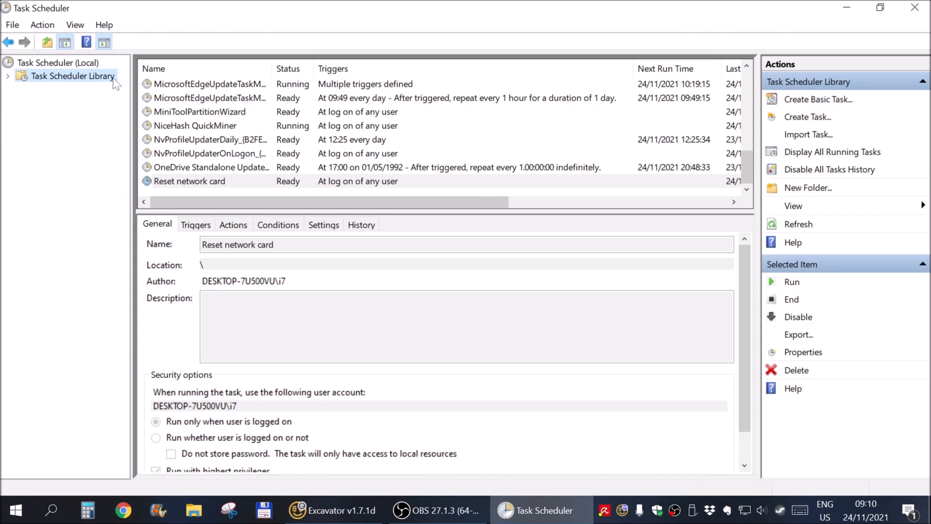
pyautogui.click(57, 62)
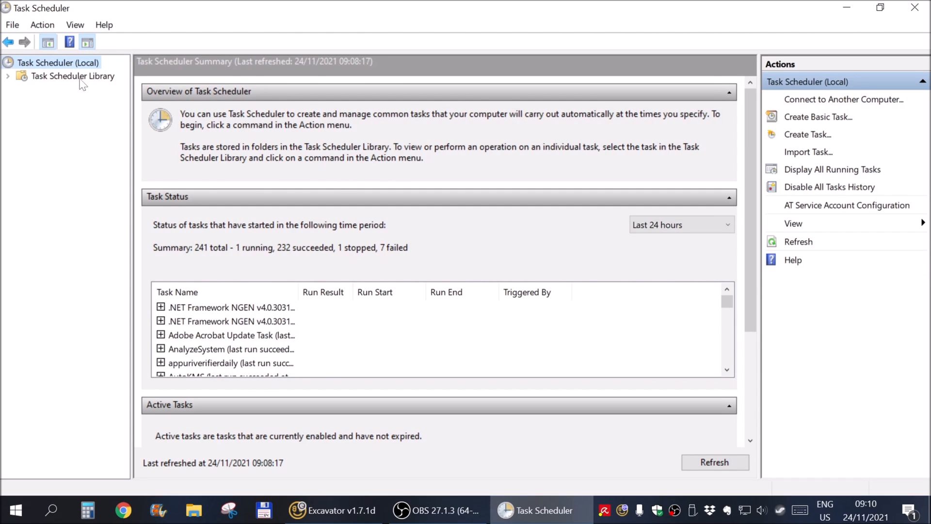
pyautogui.click(73, 75)
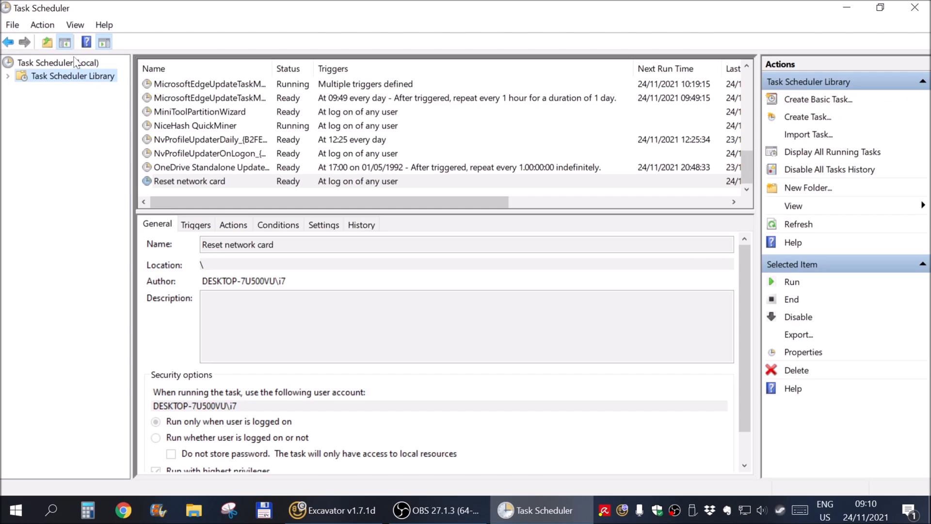
pyautogui.click(57, 62)
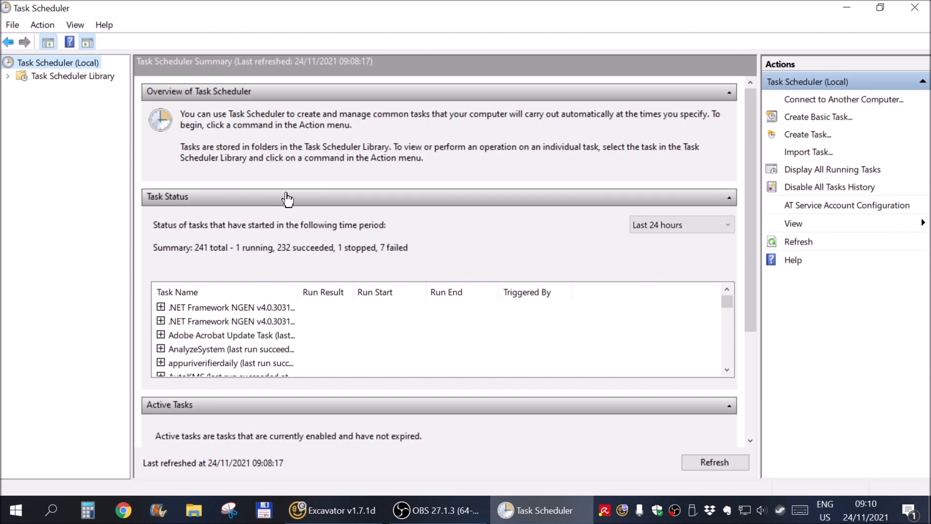
pyautogui.click(72, 75)
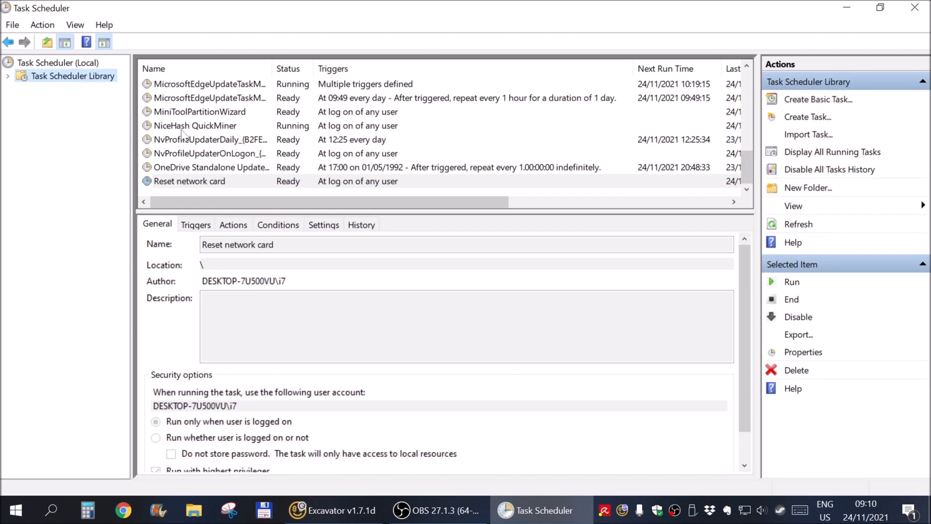
pyautogui.click(190, 182)
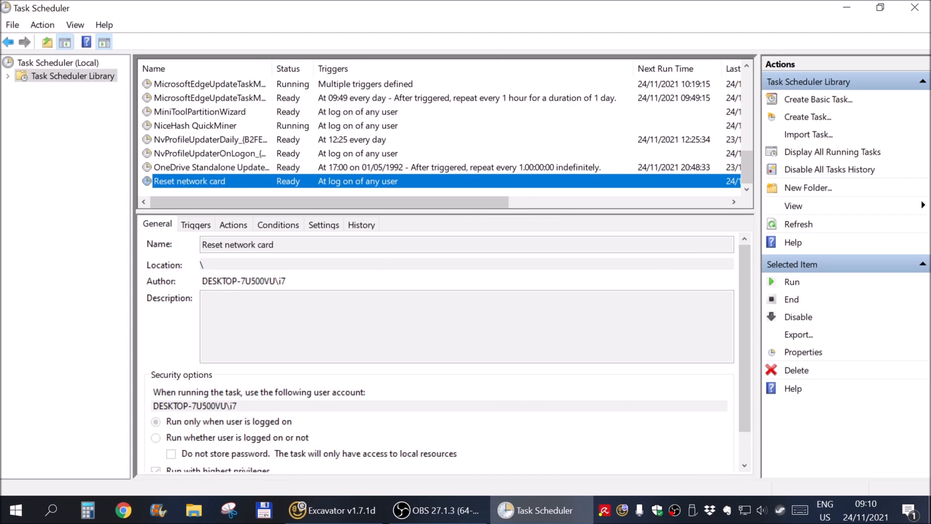
pyautogui.moveTo(501, 25)
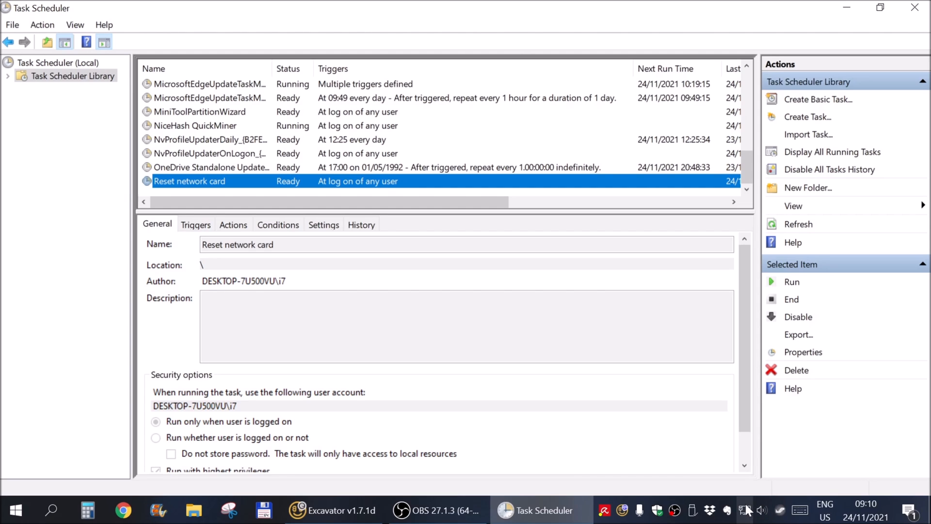
pyautogui.moveTo(743, 510)
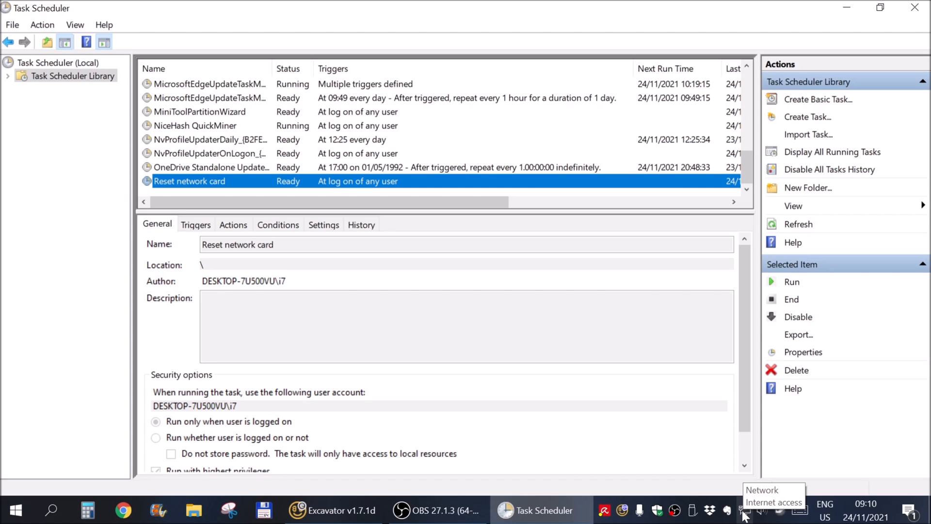
pyautogui.moveTo(744, 509)
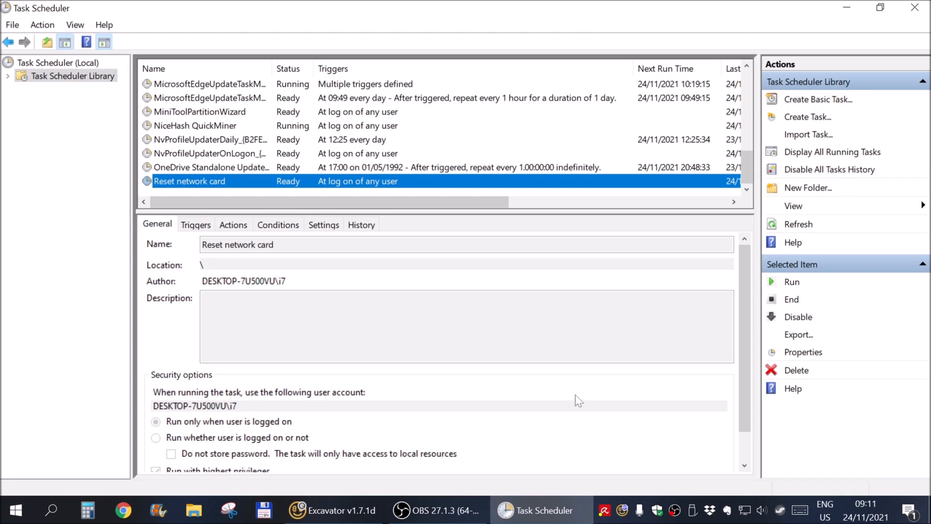
pyautogui.moveTo(521, 468)
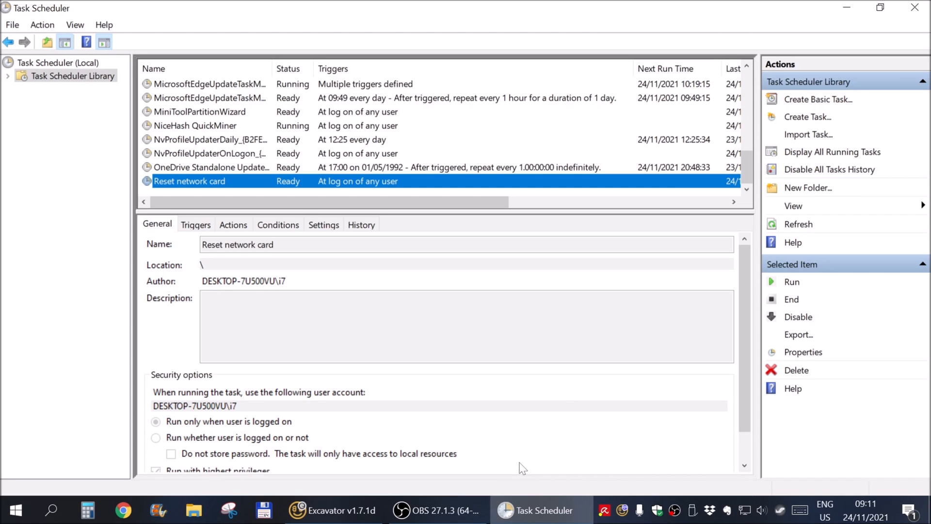
pyautogui.moveTo(459, 285)
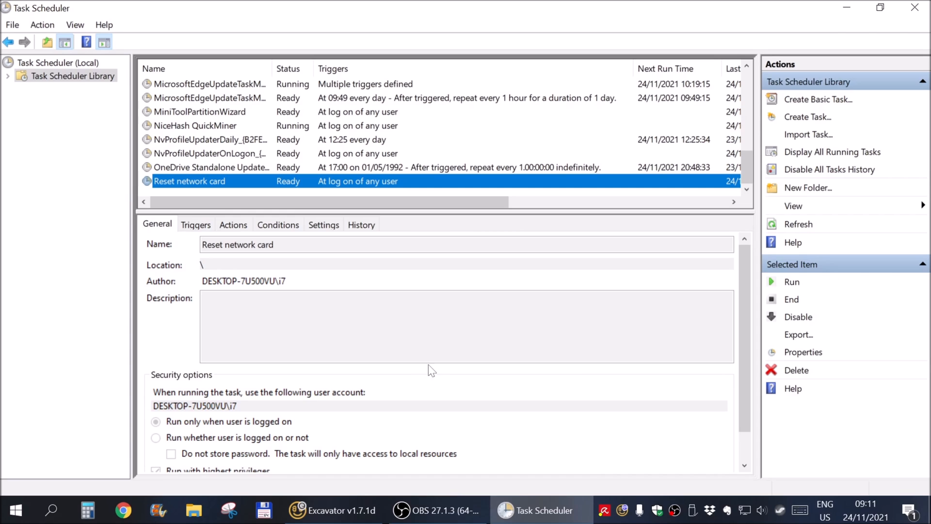
pyautogui.moveTo(429, 379)
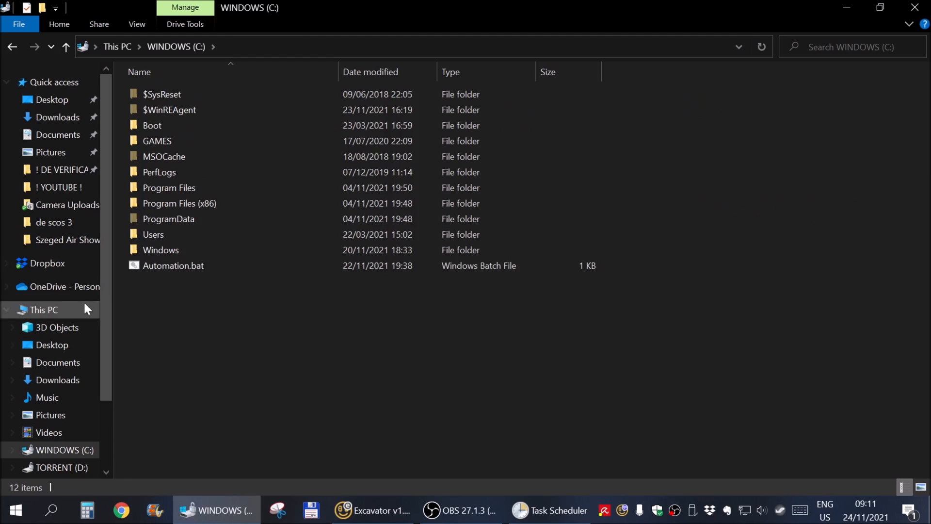
pyautogui.click(172, 265)
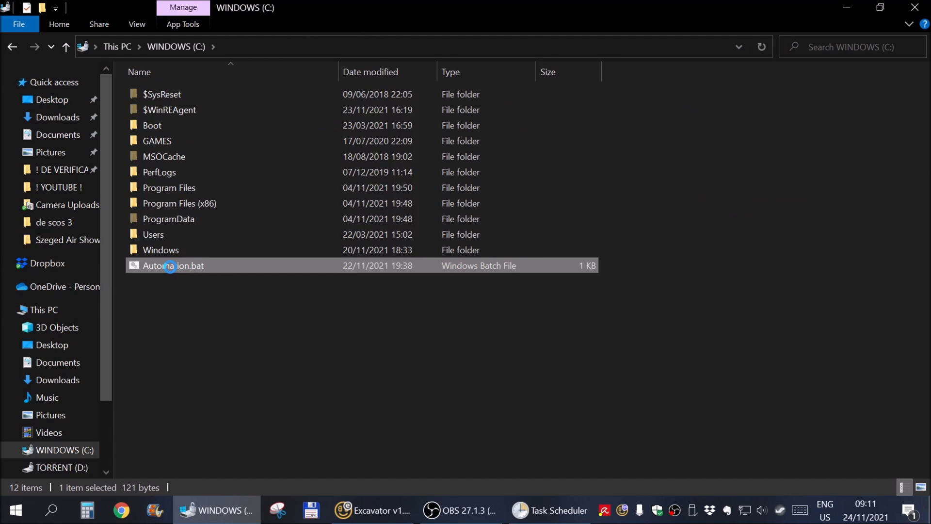
pyautogui.rightClick(173, 265)
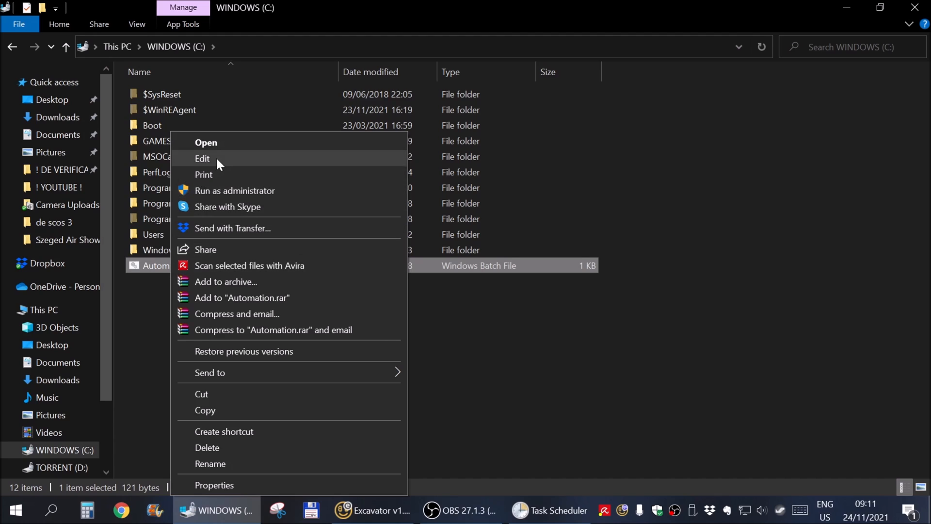
pyautogui.click(202, 158)
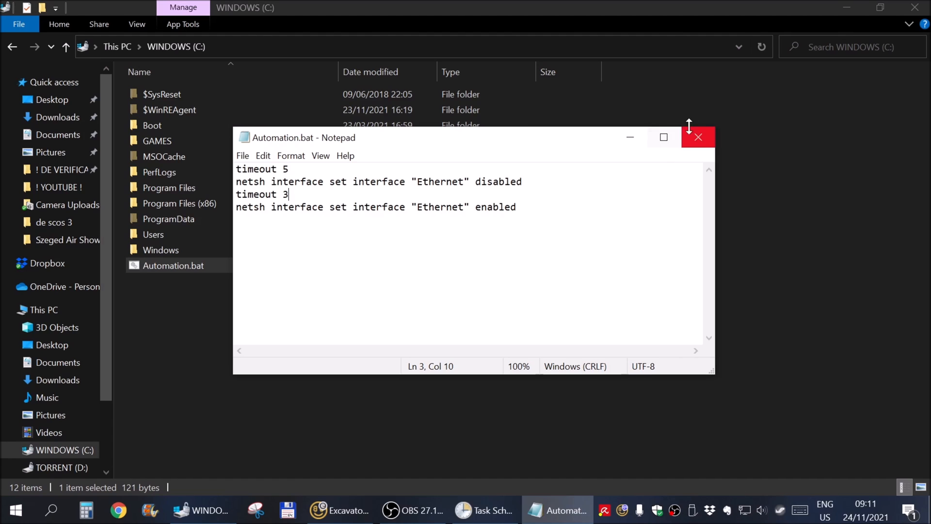
pyautogui.moveTo(698, 136)
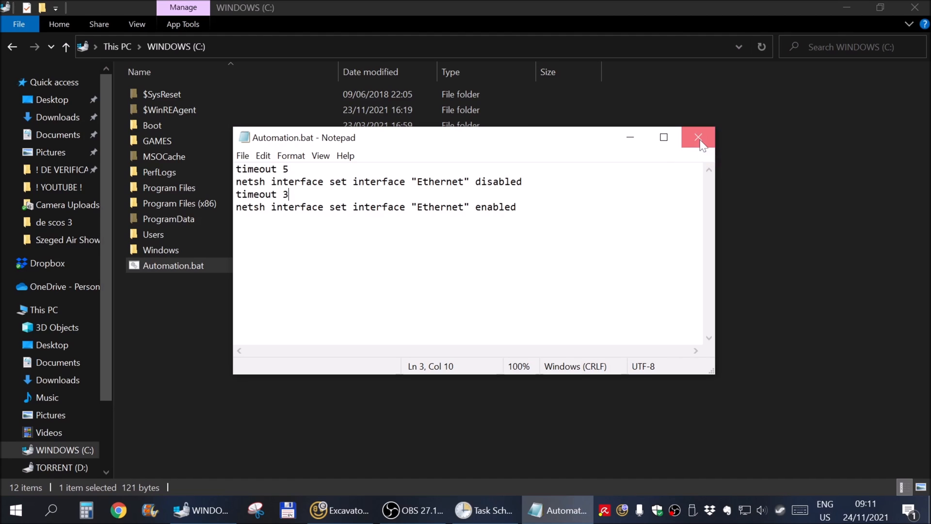
pyautogui.click(698, 137)
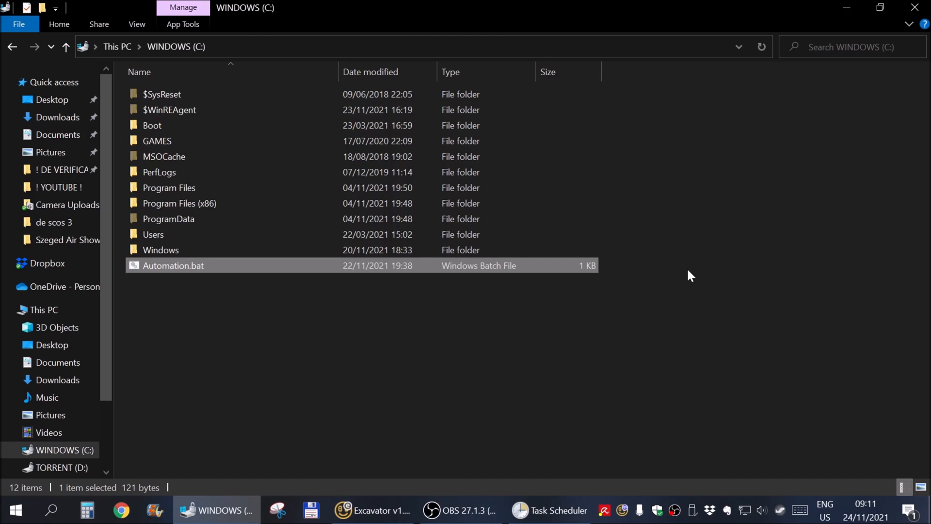